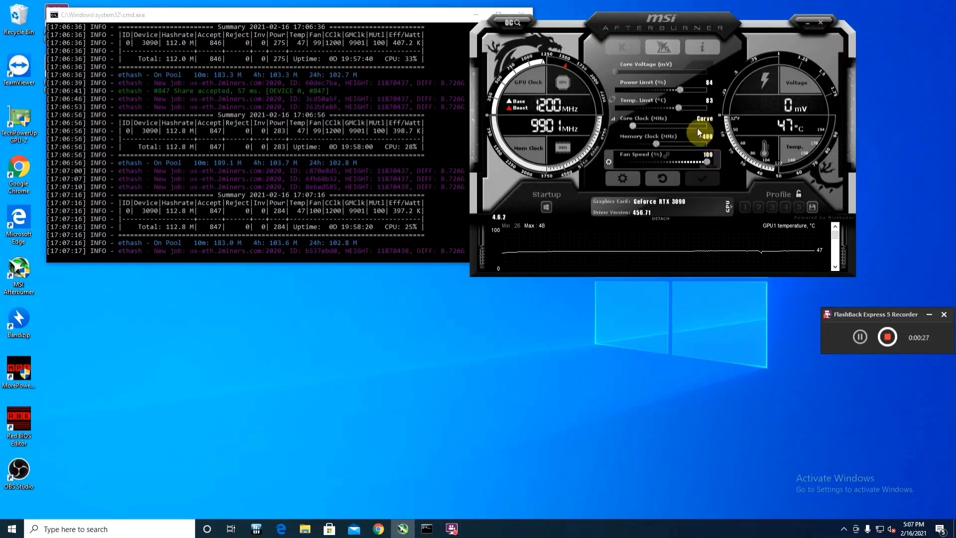
mouse_move(699, 132)
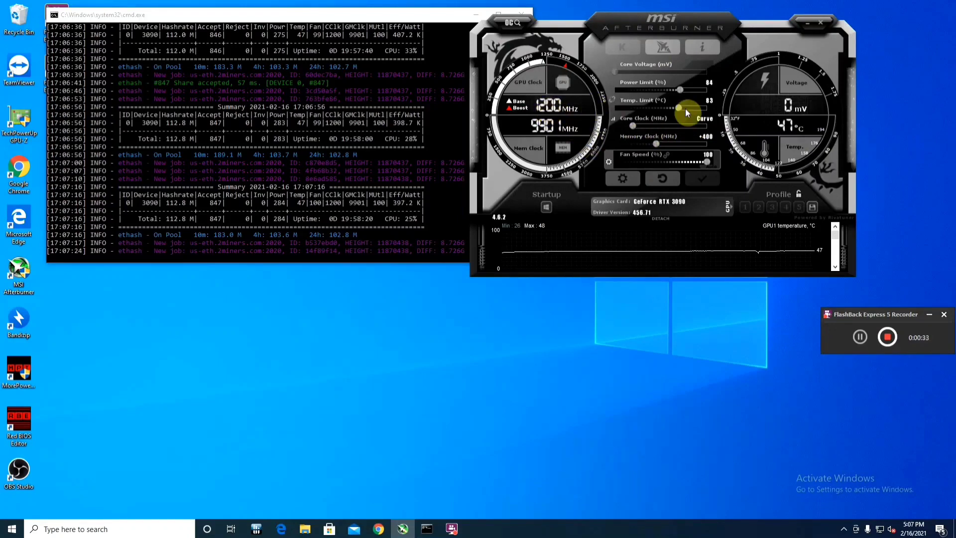
mouse_move(690, 112)
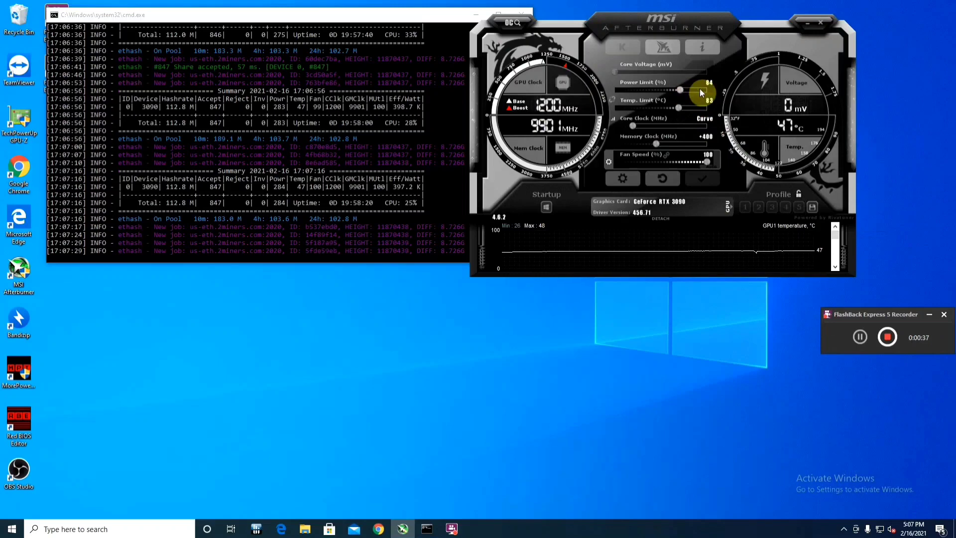
mouse_move(254, 222)
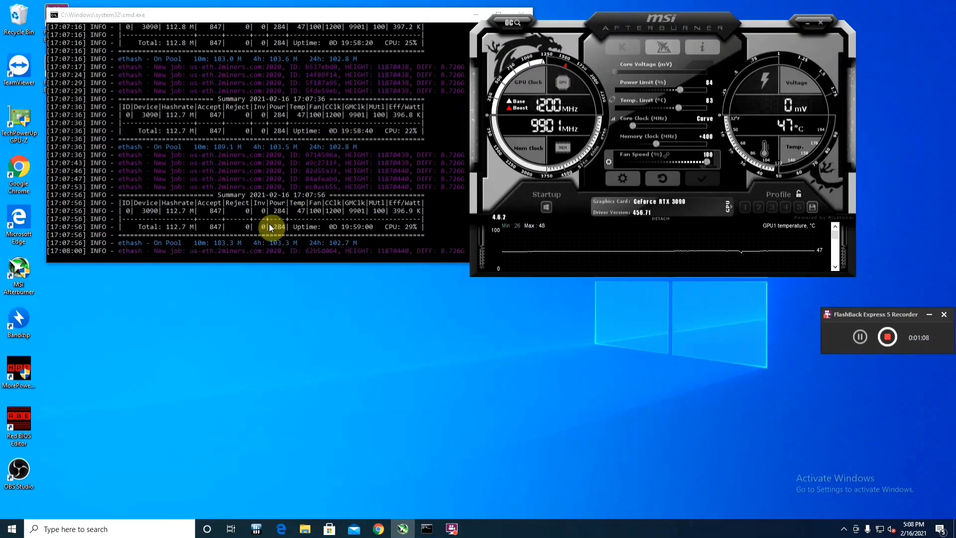
mouse_move(267, 249)
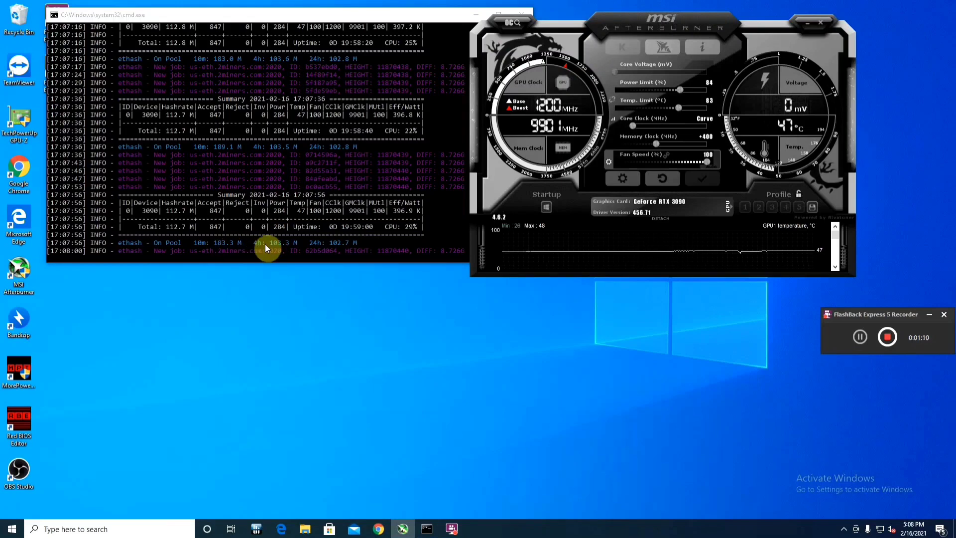
mouse_move(342, 248)
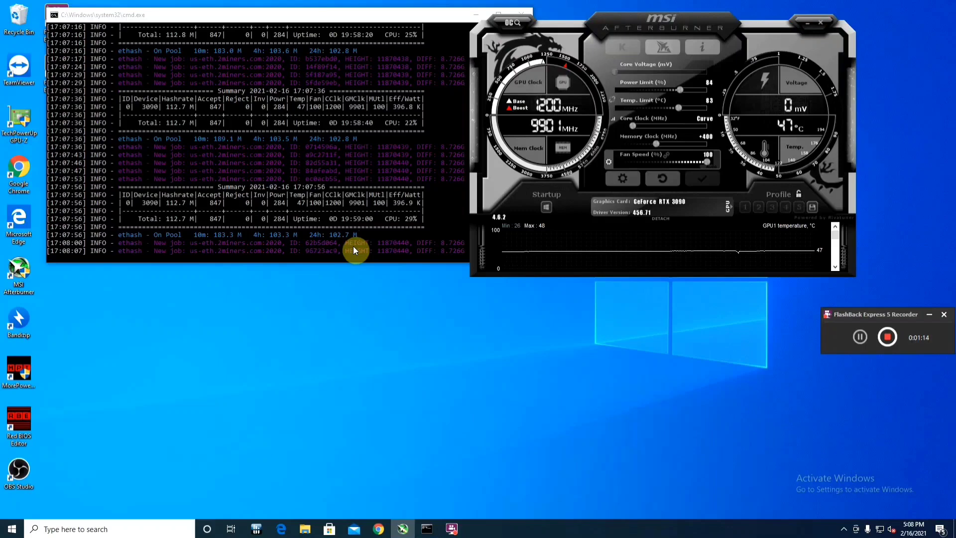
mouse_move(405, 320)
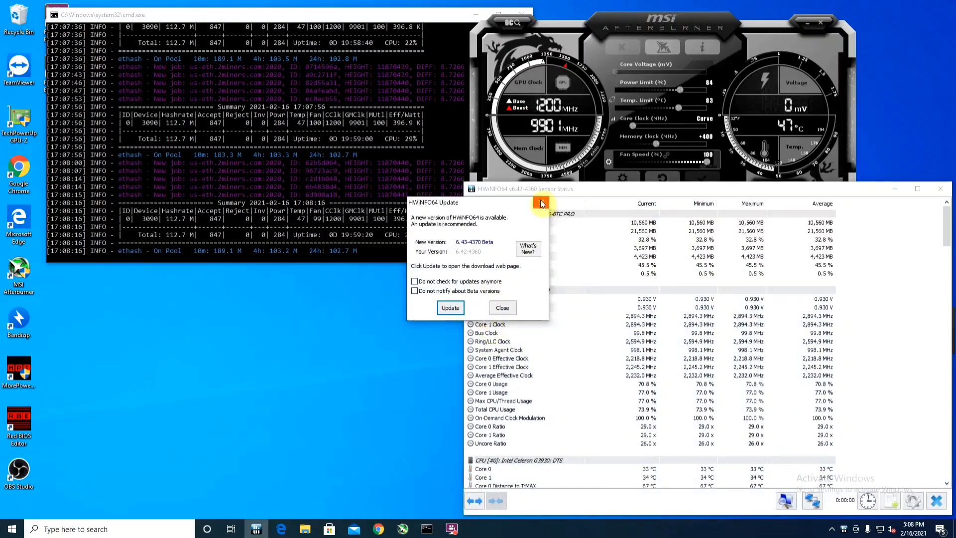
Dismiss the HWiNFO64 update notice and scroll the sensor list down to the RTX 3090 section
click(502, 308)
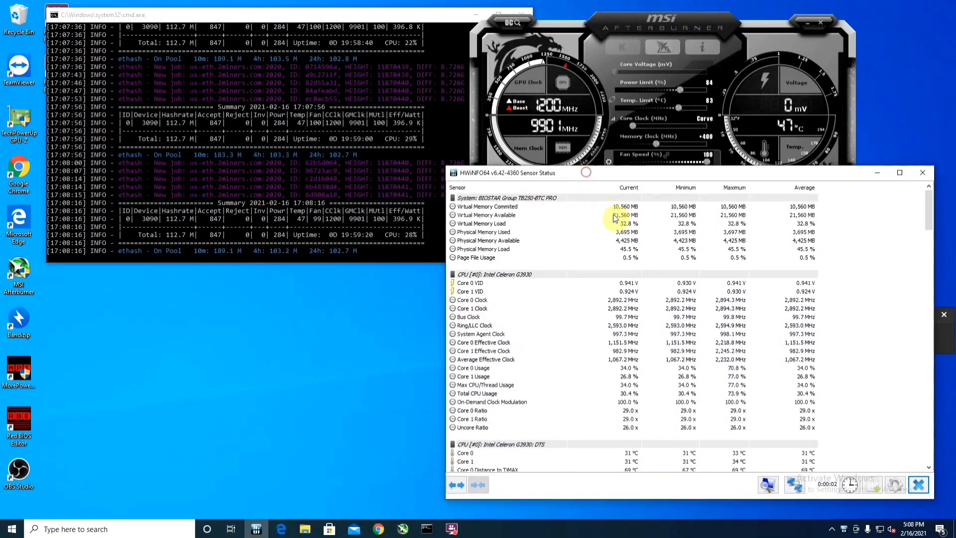
scroll(down, 3)
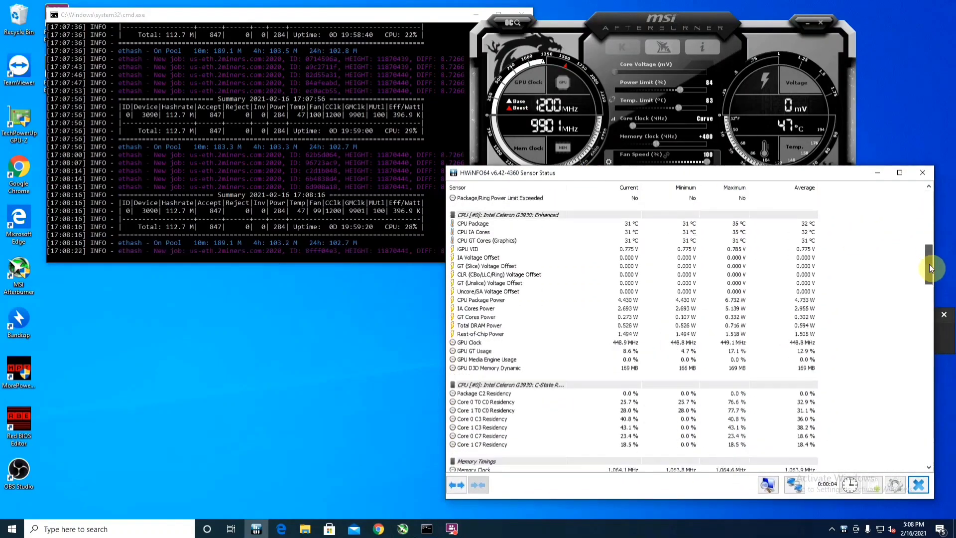
scroll(down, 3)
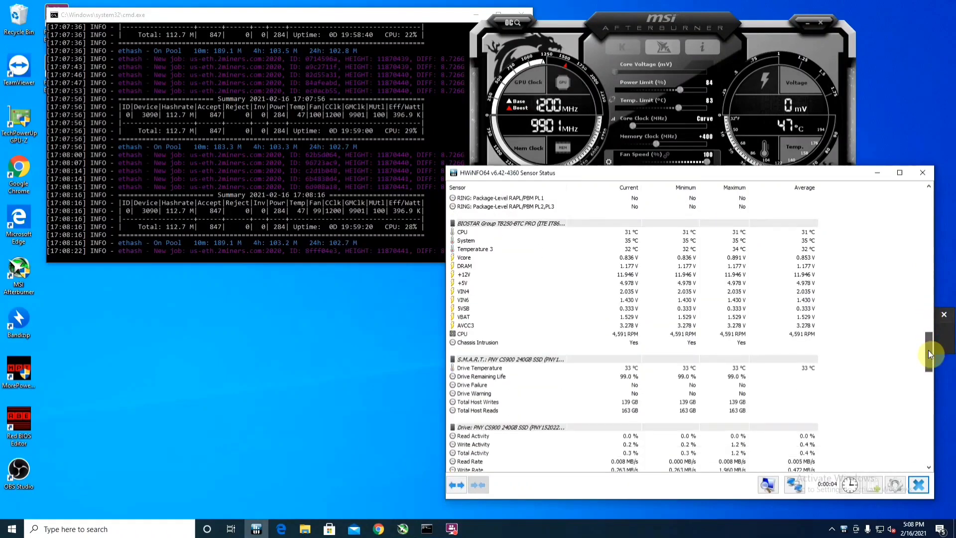
scroll(down, 3)
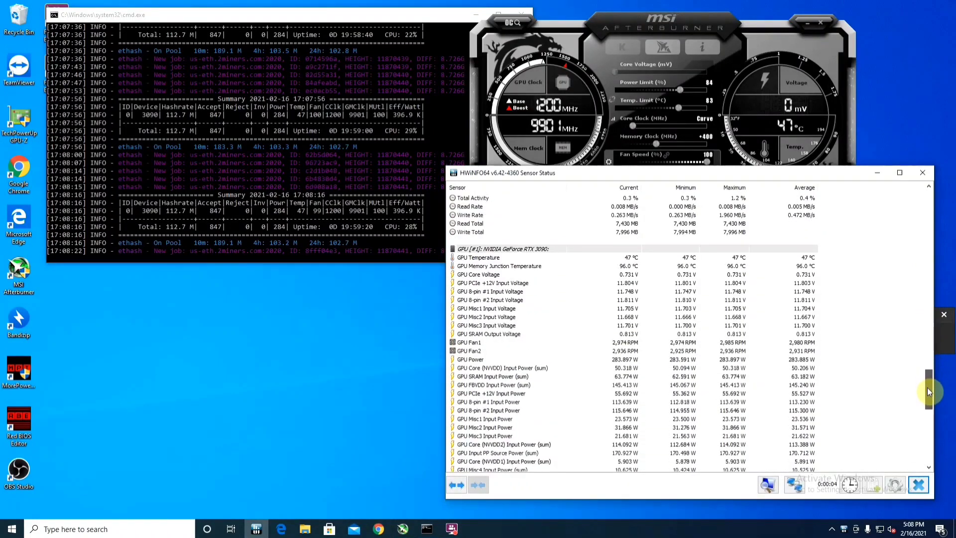
scroll(down, 3)
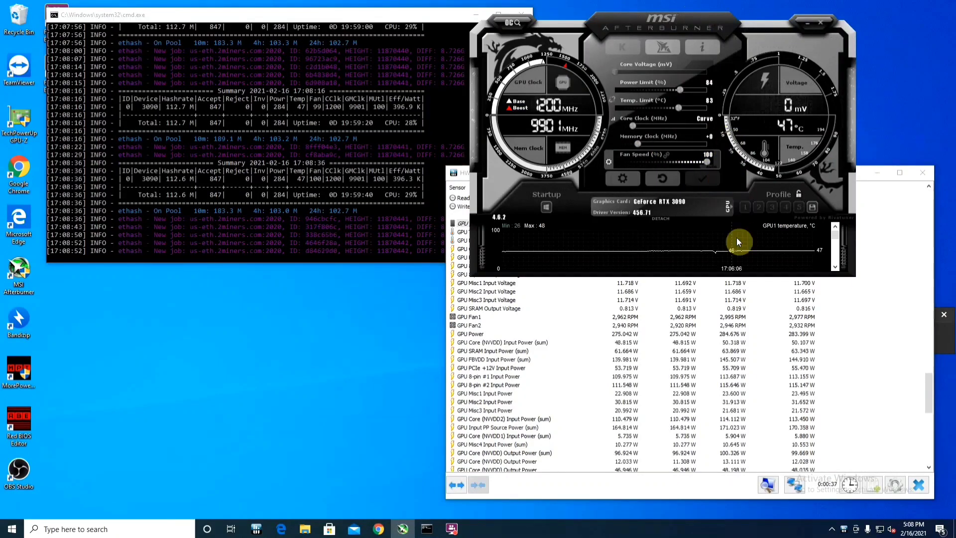
mouse_move(927, 238)
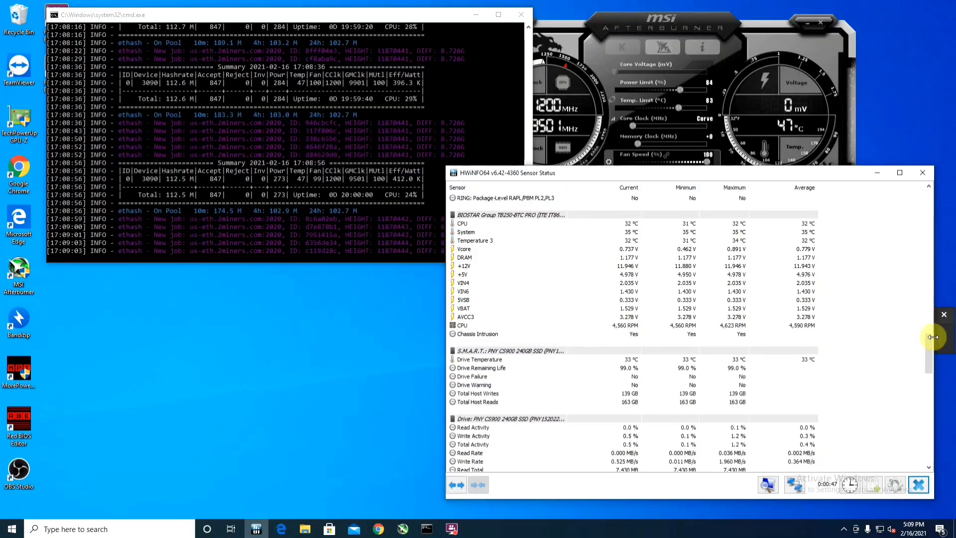
Scroll the HWiNFO64 sensor window to the GPU [#1] RTX 3090 readings showing 94 °C memory junction
scroll(down, 3)
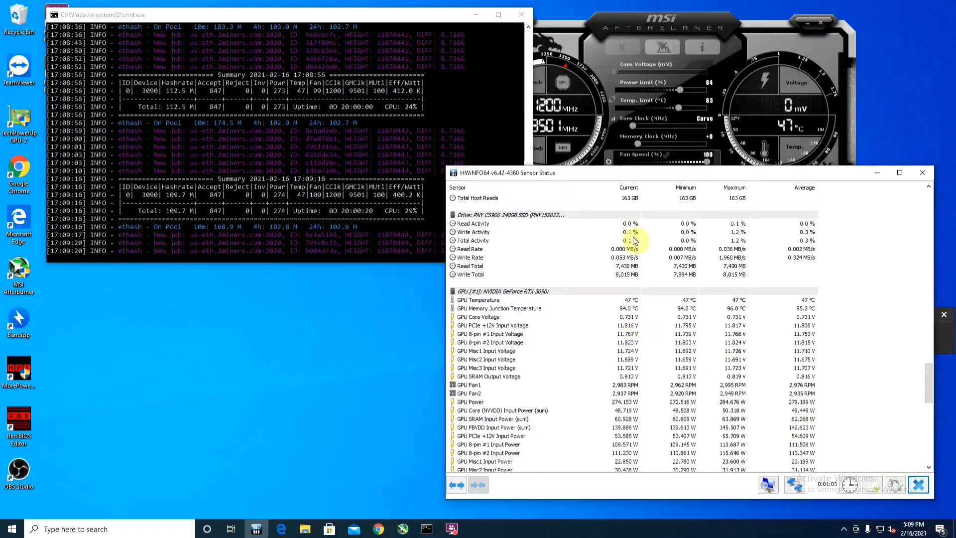
mouse_move(664, 349)
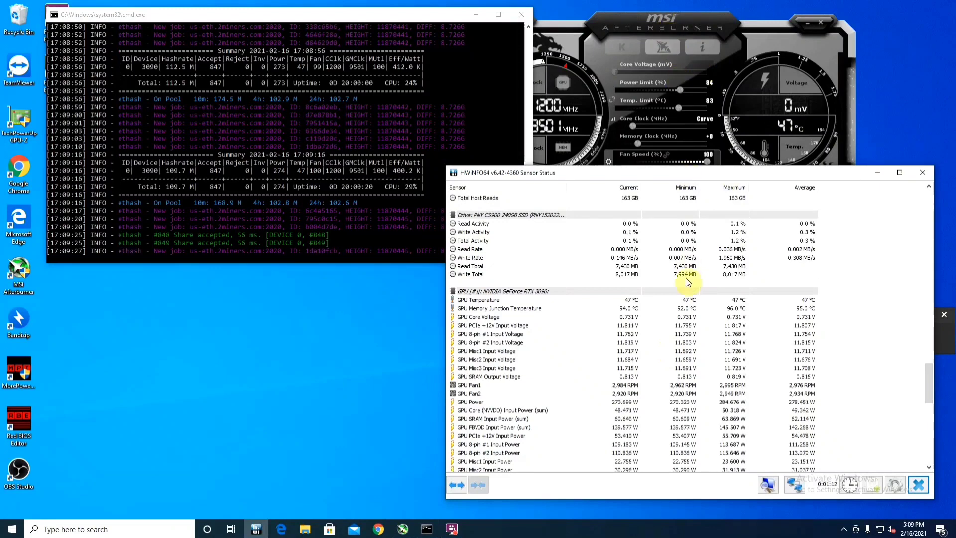
mouse_move(652, 326)
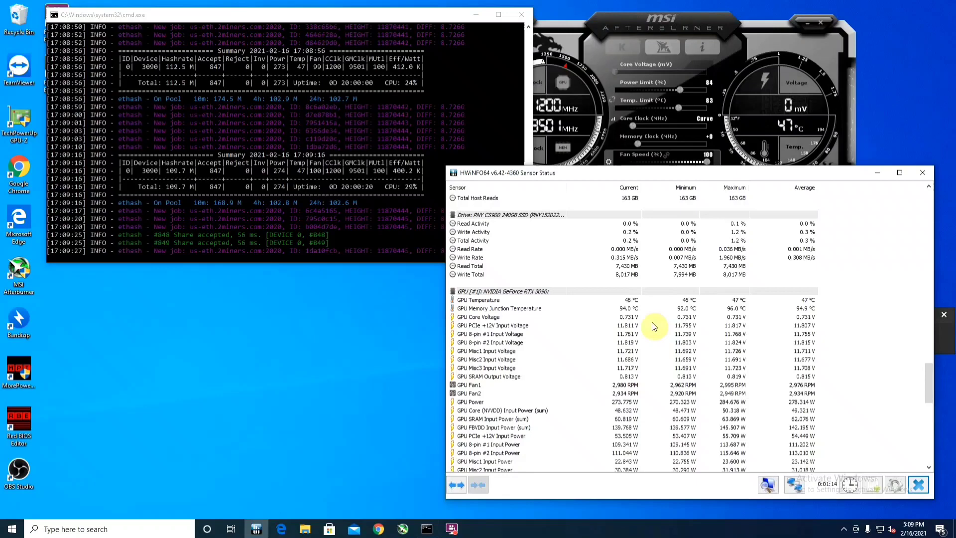